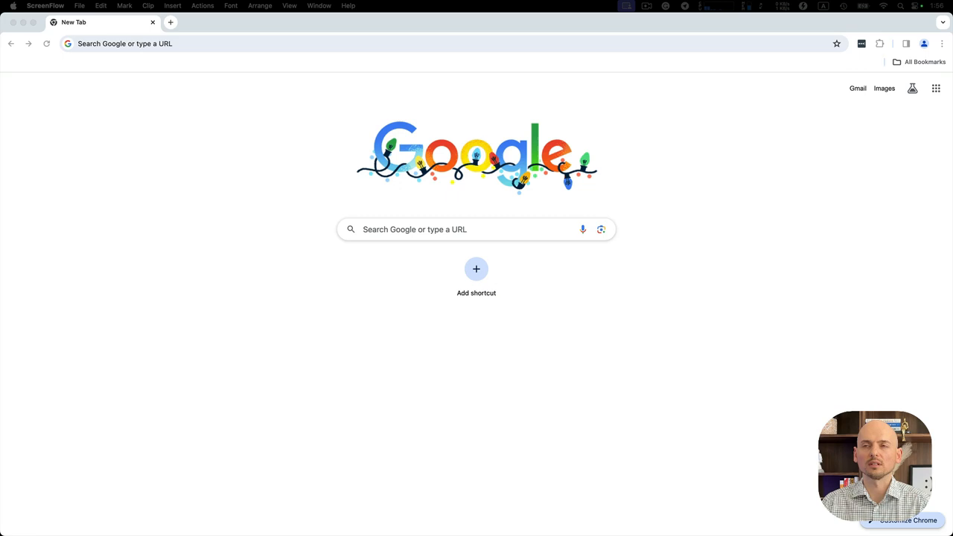
{"action": "mouse_move", "coordinate": [177, 172]}
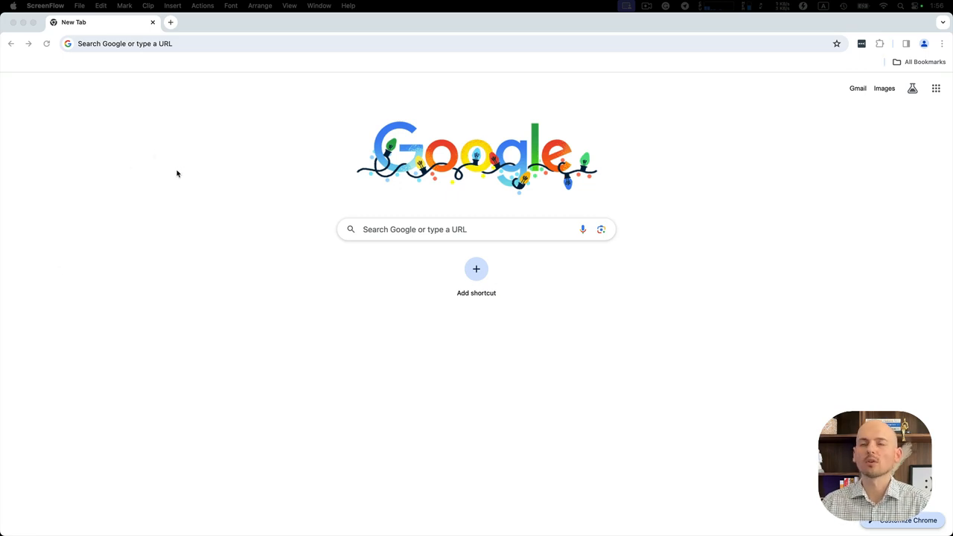
Search Google for "node js" from the address bar
{"action": "left_click", "coordinate": [125, 43]}
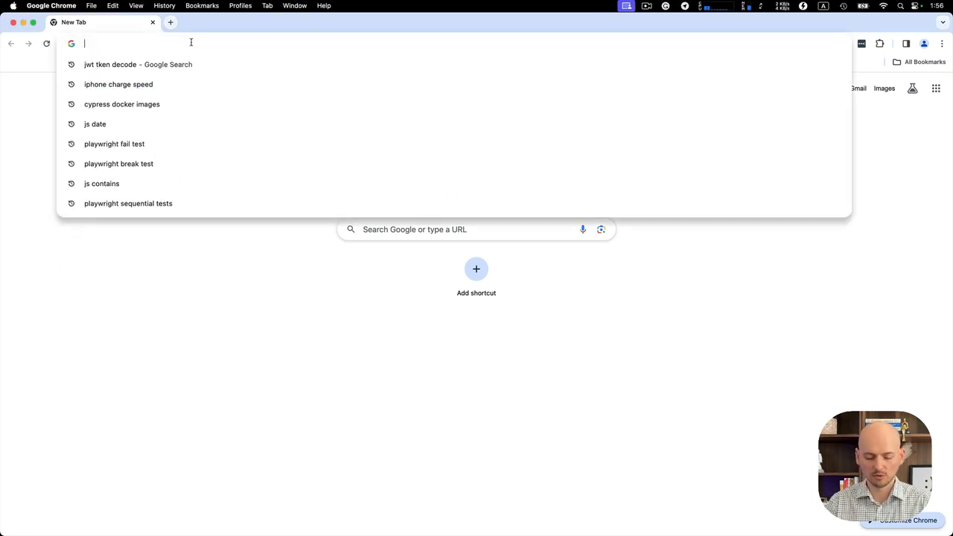
{"action": "type", "text": "node js"}
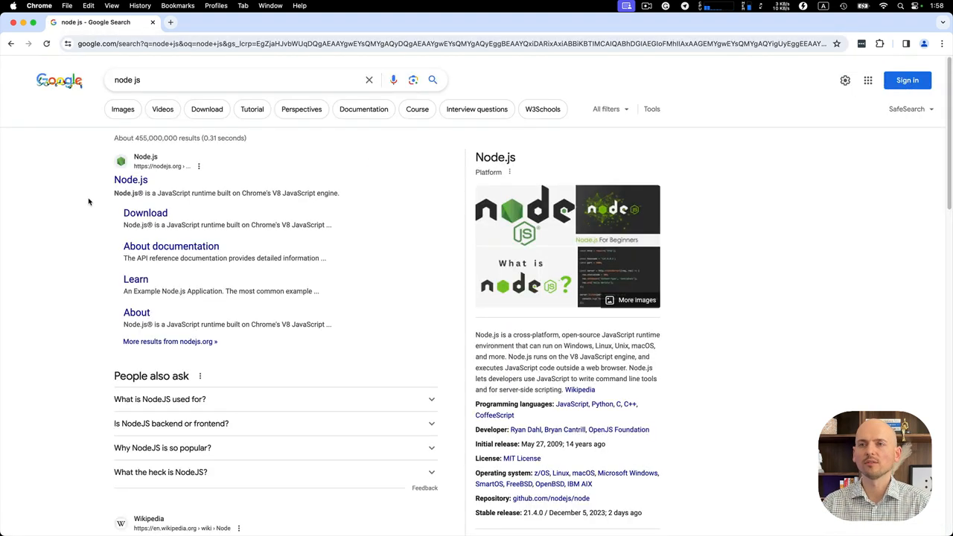
Go to nodejs.org and download the 20.10.0 LTS release so its installer opens
{"action": "left_click", "coordinate": [131, 178]}
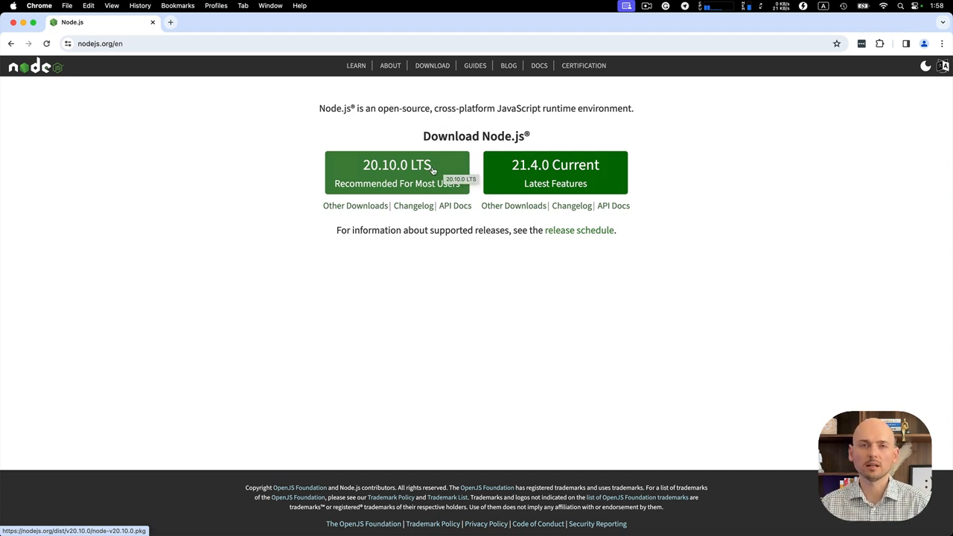
{"action": "mouse_move", "coordinate": [593, 173]}
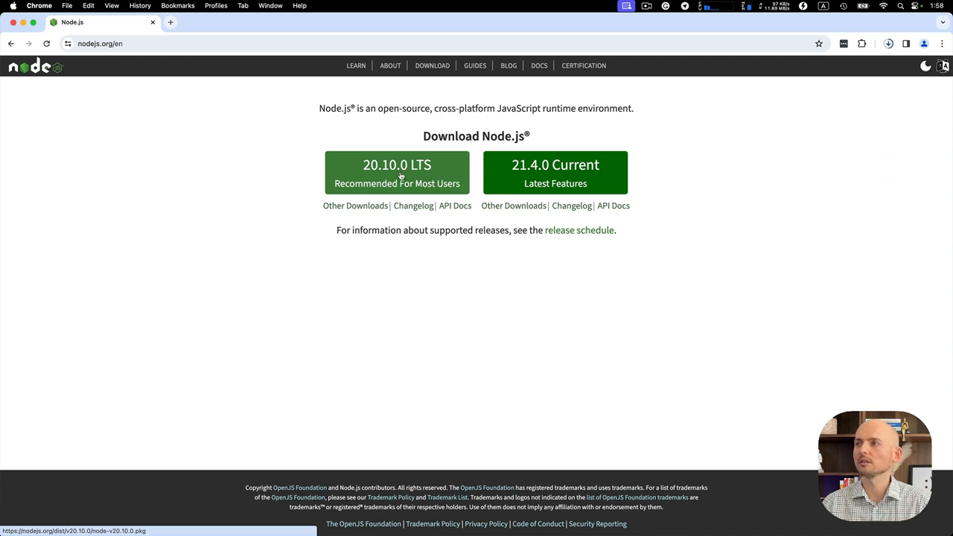
{"action": "left_click", "coordinate": [396, 172]}
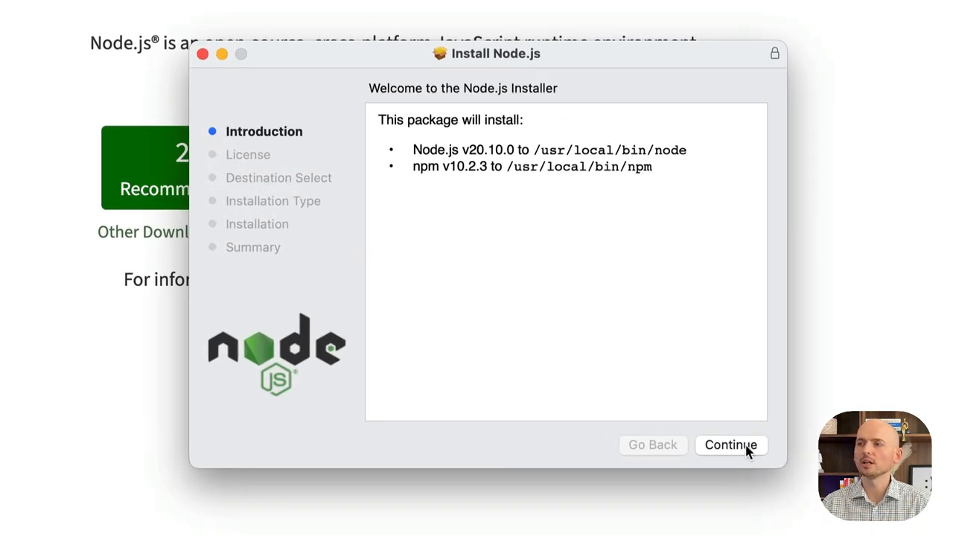
Run the standard Node.js v20.10.0 installation, accepting the license and authorizing with the password
{"action": "left_click", "coordinate": [729, 444]}
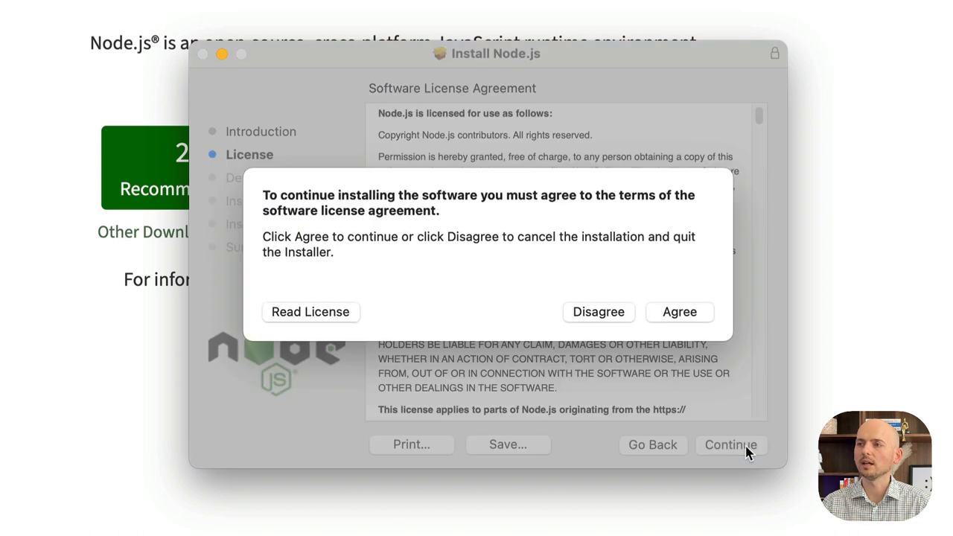
{"action": "mouse_move", "coordinate": [691, 327]}
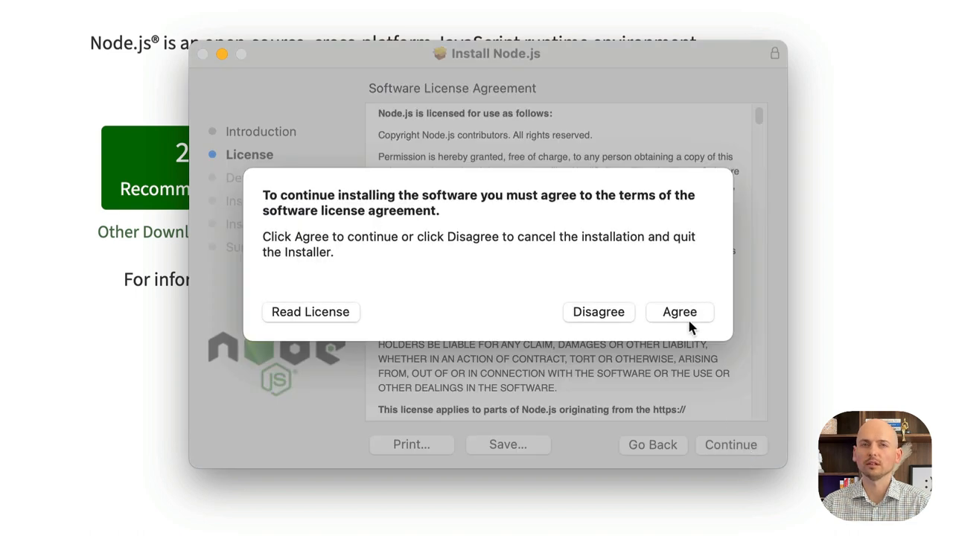
{"action": "left_click", "coordinate": [679, 311]}
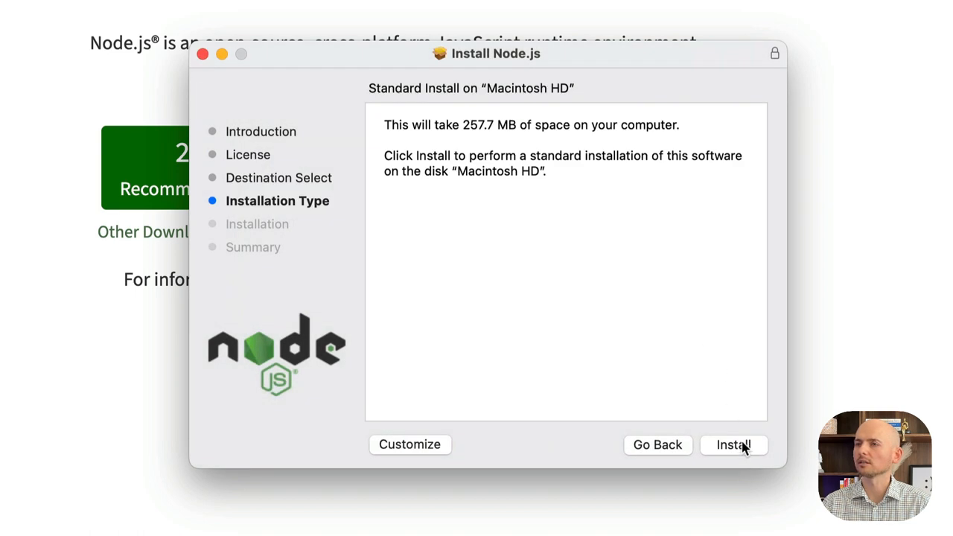
{"action": "left_click", "coordinate": [733, 444]}
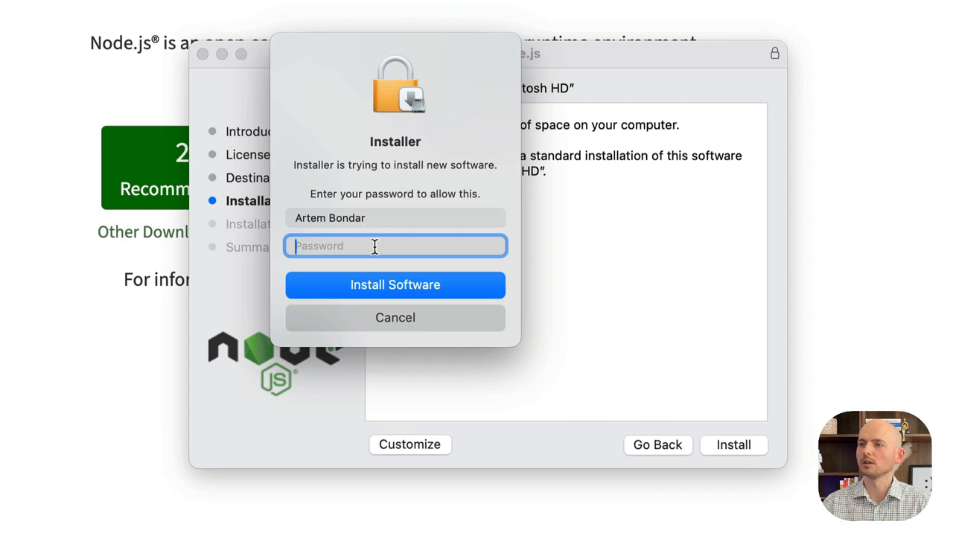
{"action": "type", "text": "••••"}
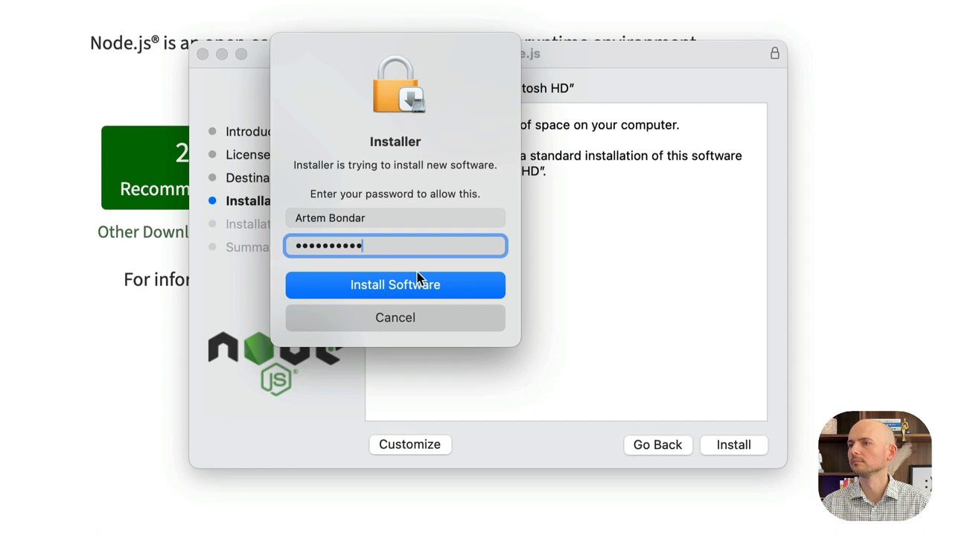
{"action": "left_click", "coordinate": [395, 285]}
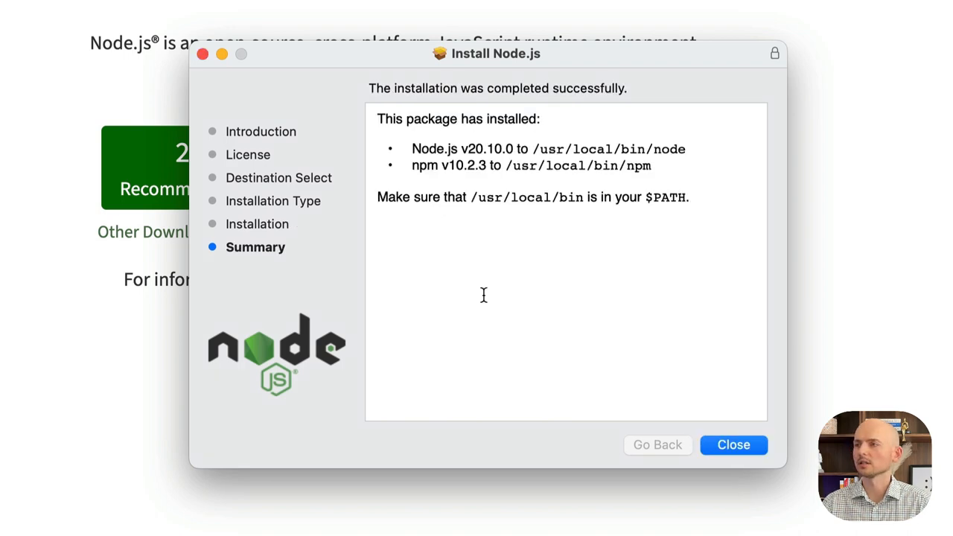
Close the finished installer and move its package to the Trash
{"action": "left_click", "coordinate": [733, 444]}
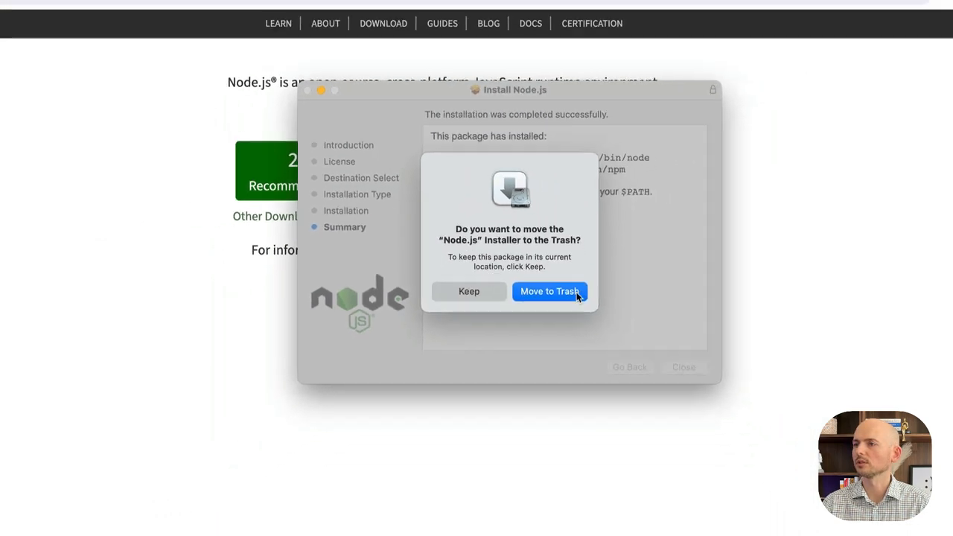
{"action": "left_click", "coordinate": [550, 290]}
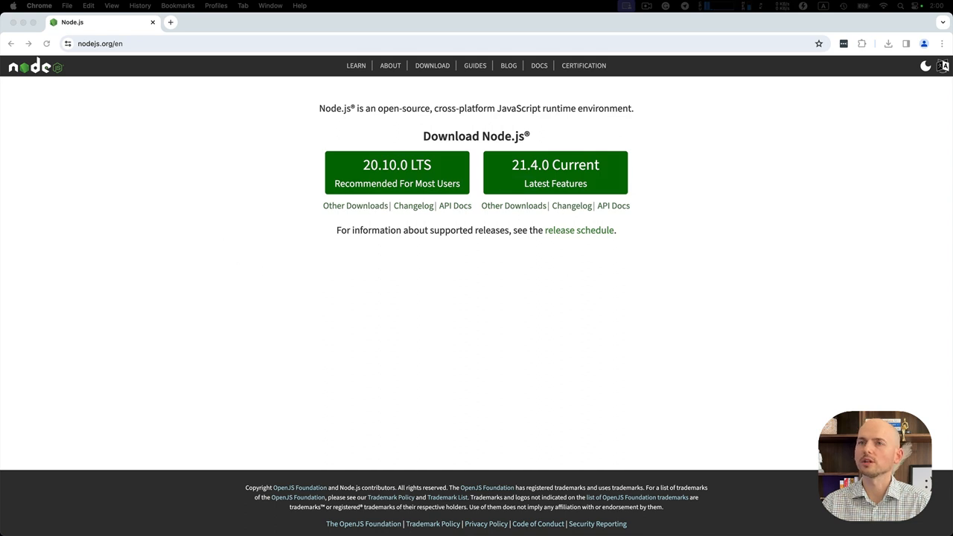
{"action": "left_click", "coordinate": [100, 44]}
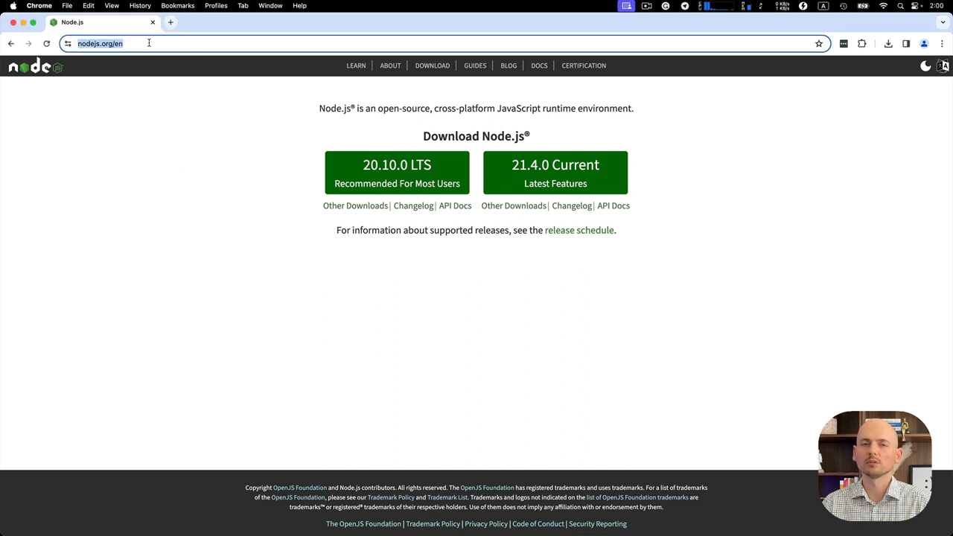
Search Google for "vs code" and go to the official Visual Studio Code site
{"action": "type", "text": "vs code"}
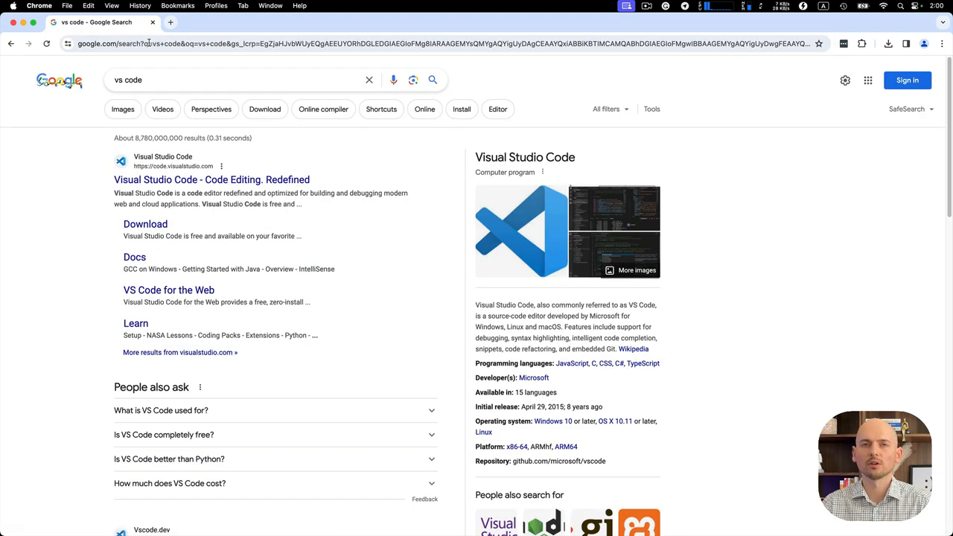
{"action": "mouse_move", "coordinate": [212, 179]}
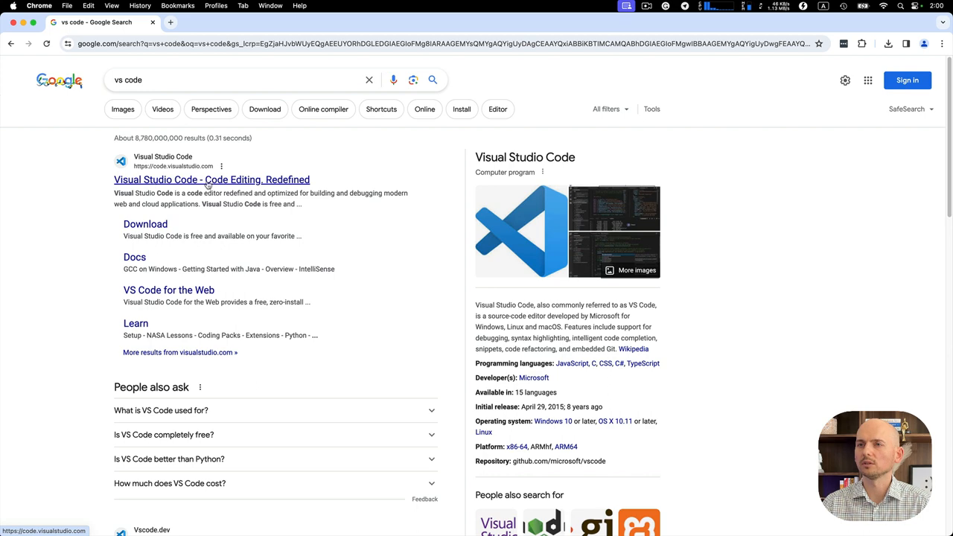
{"action": "left_click", "coordinate": [212, 178]}
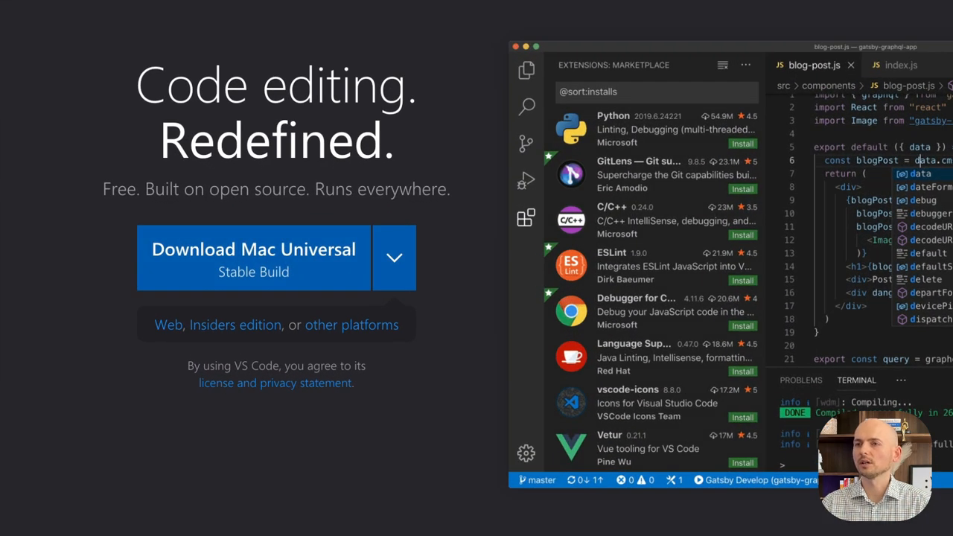
Show the Visual Studio Code download options for macOS, Windows and Linux
{"action": "left_click", "coordinate": [393, 258]}
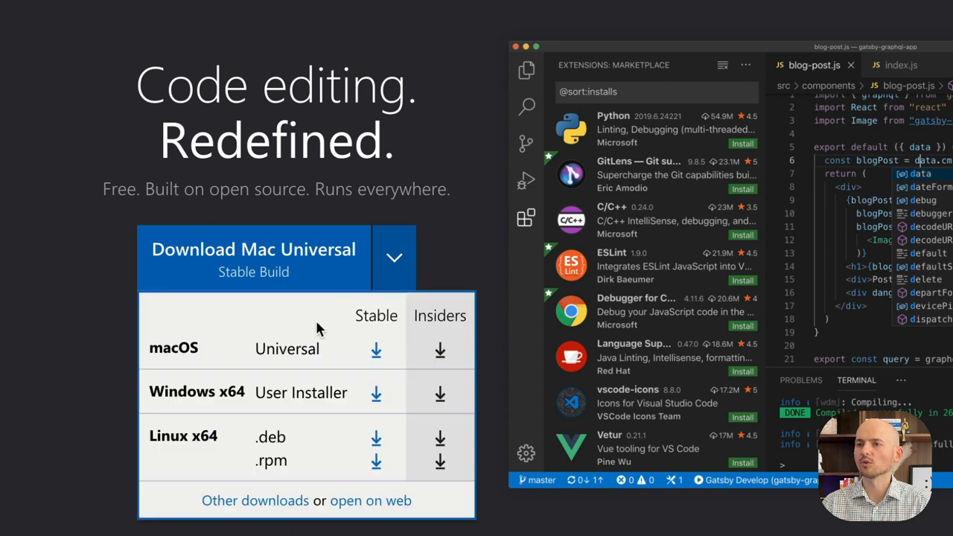
{"action": "mouse_move", "coordinate": [325, 450]}
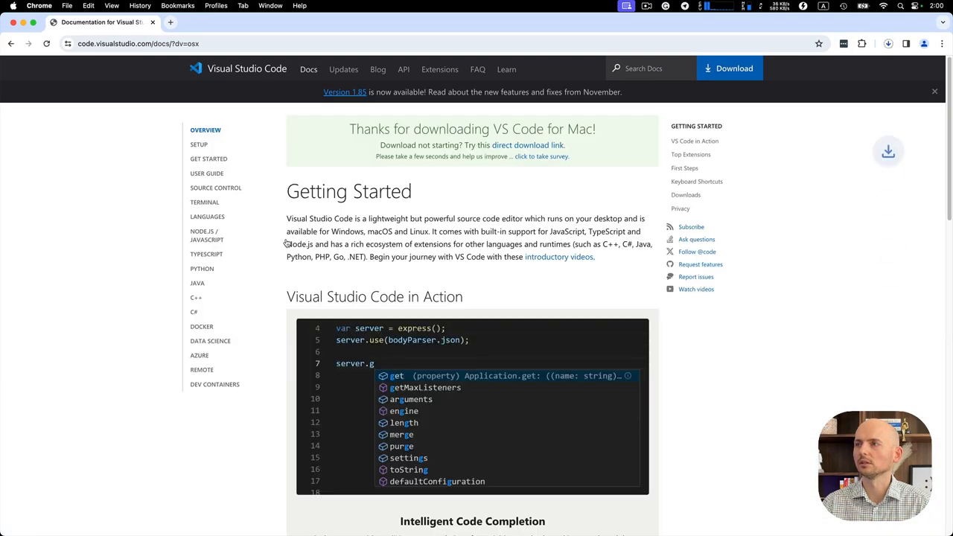
{"action": "mouse_move", "coordinate": [688, 110]}
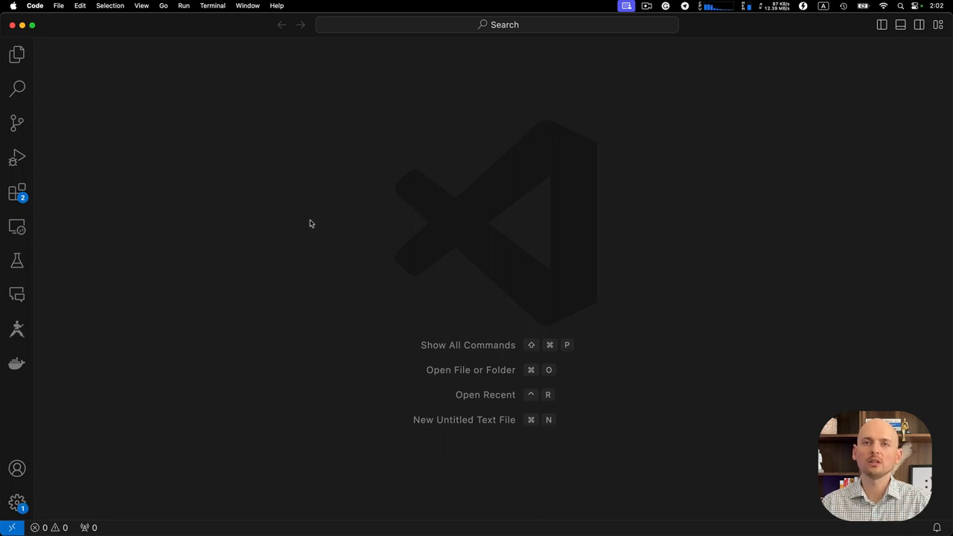
{"action": "mouse_move", "coordinate": [242, 216]}
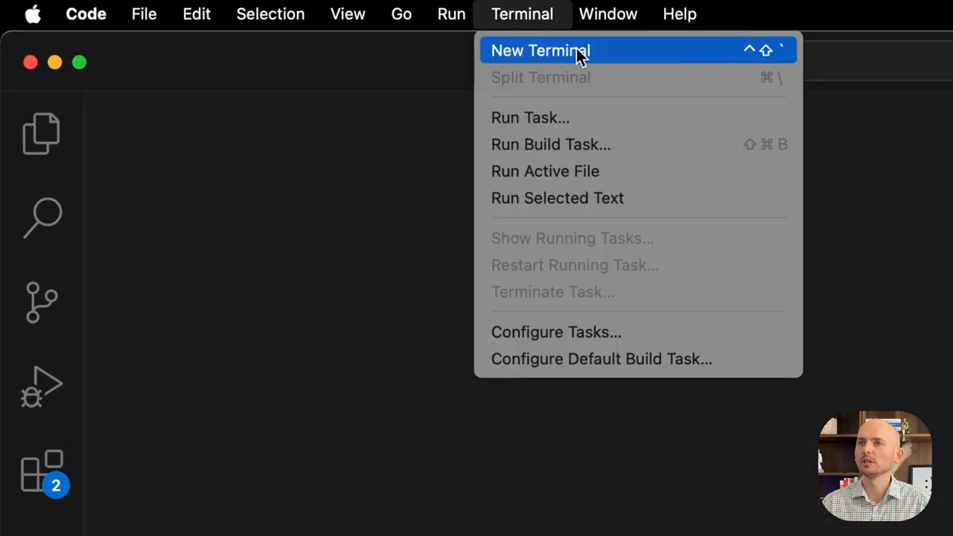
Start a new integrated terminal from the Terminal menu
{"action": "left_click", "coordinate": [540, 51]}
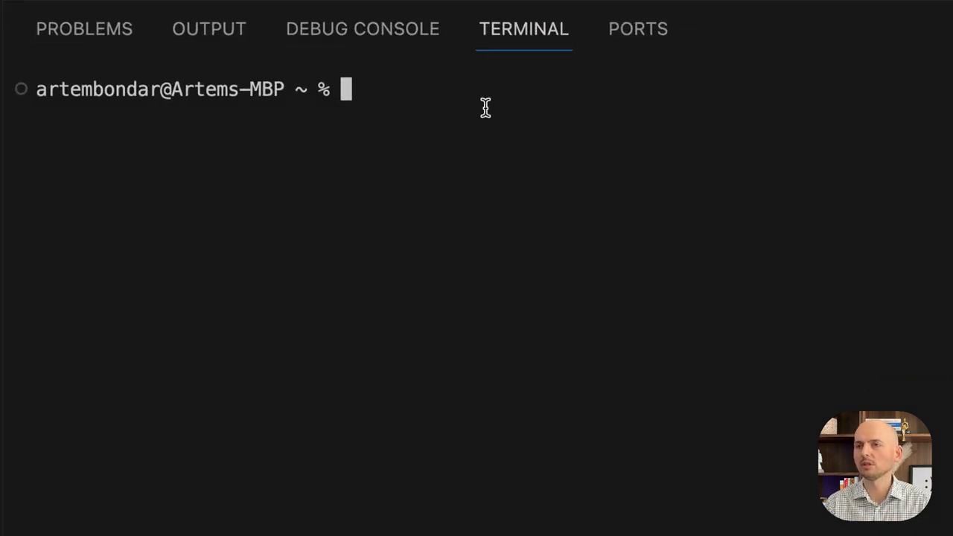
Run node -v to confirm v20.10.0, then begin entering npm -v
{"action": "type", "text": "node -v"}
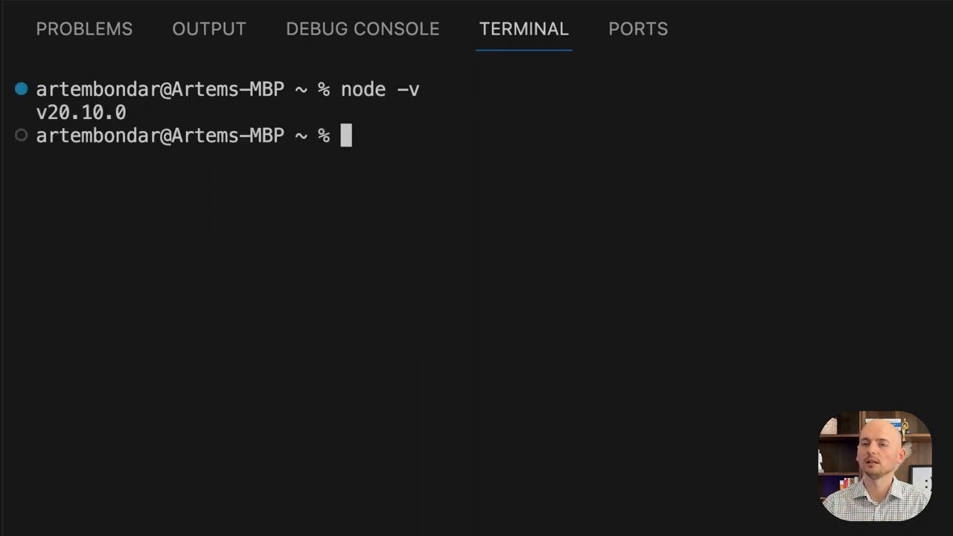
{"action": "double_click", "coordinate": [80, 113]}
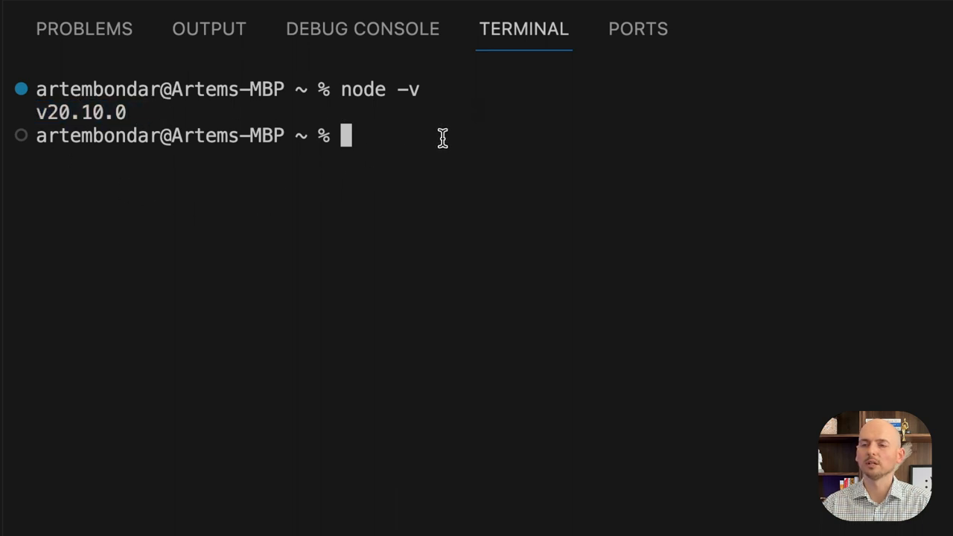
{"action": "type", "text": "n"}
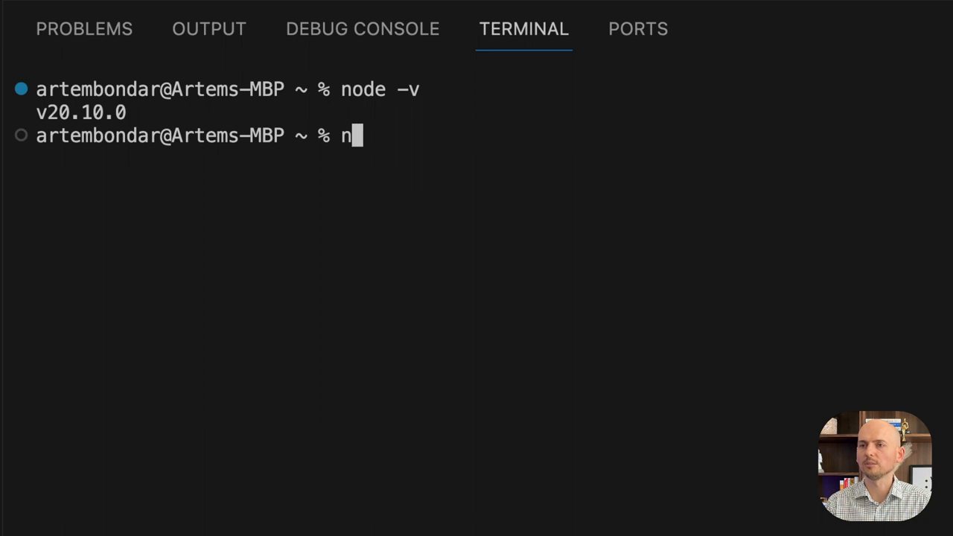
{"action": "type", "text": "pm"}
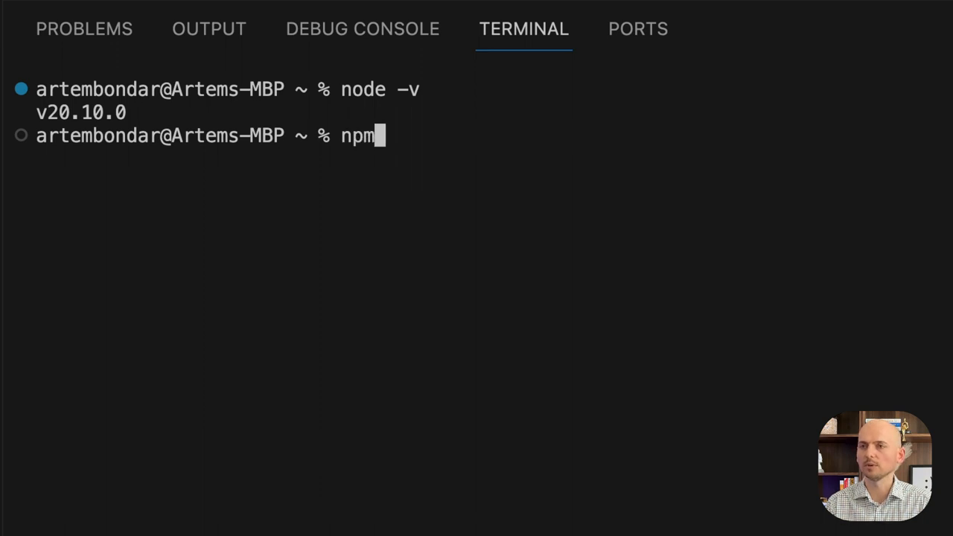